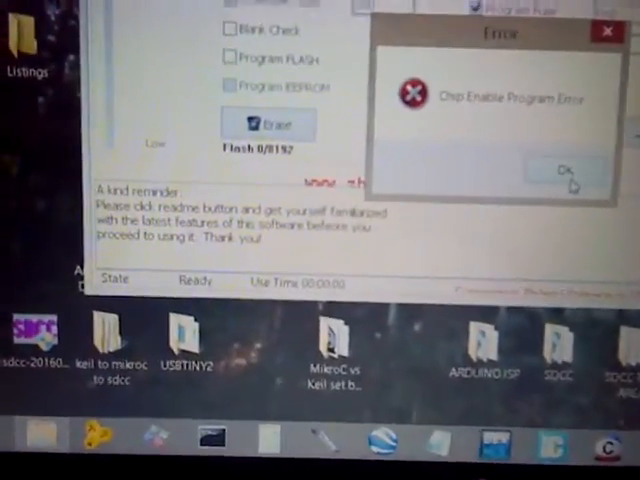
Dismiss the 'Chip Enable Program Error' dialog so ProgISP returns to ready
left_click(567, 170)
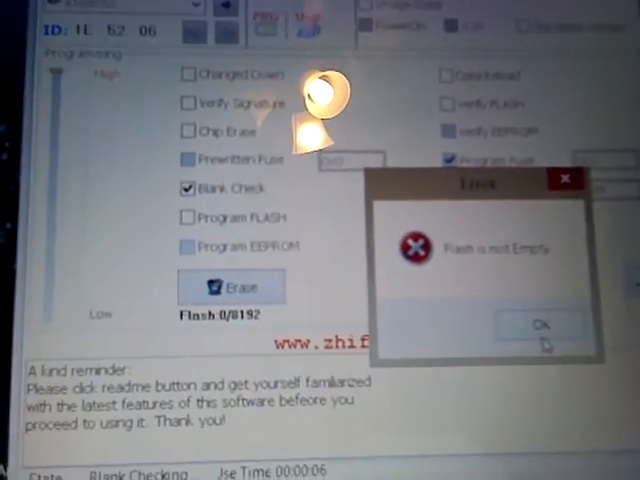
Acknowledge the 'Flash is not Empty' blank-check report, leaving chip ID 1E 62 06 shown
left_click(540, 325)
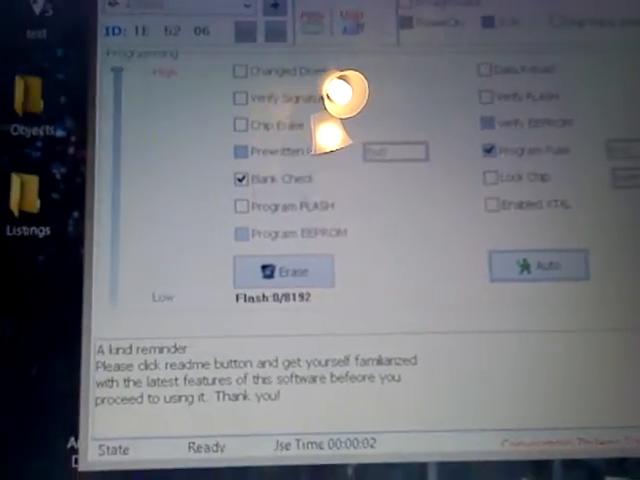